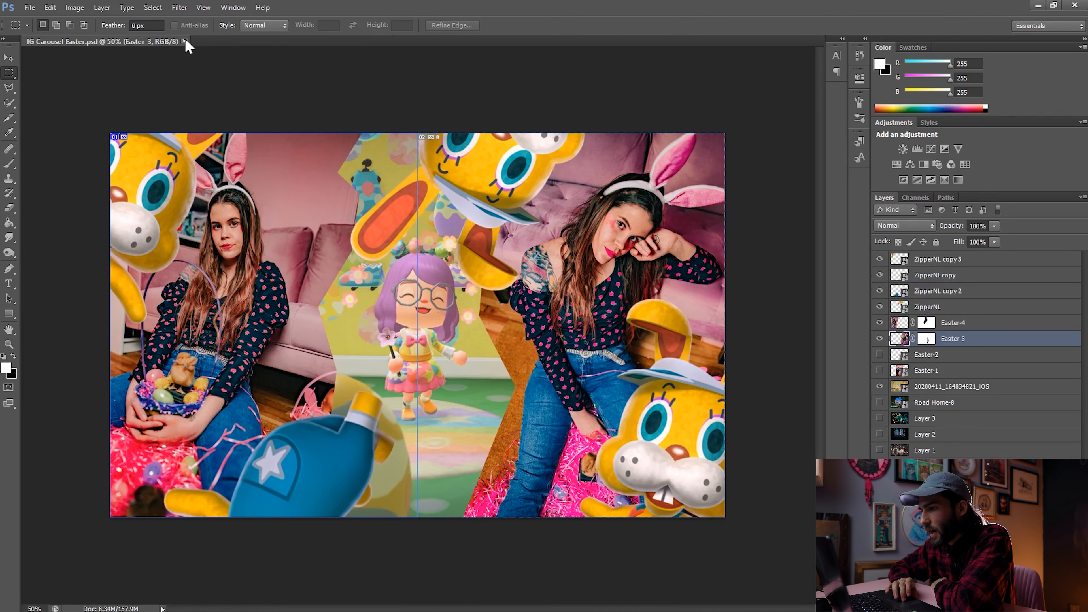
Close the Easter carousel and create a blank 3240 × 1350 px document named Example
left_click(183, 41)
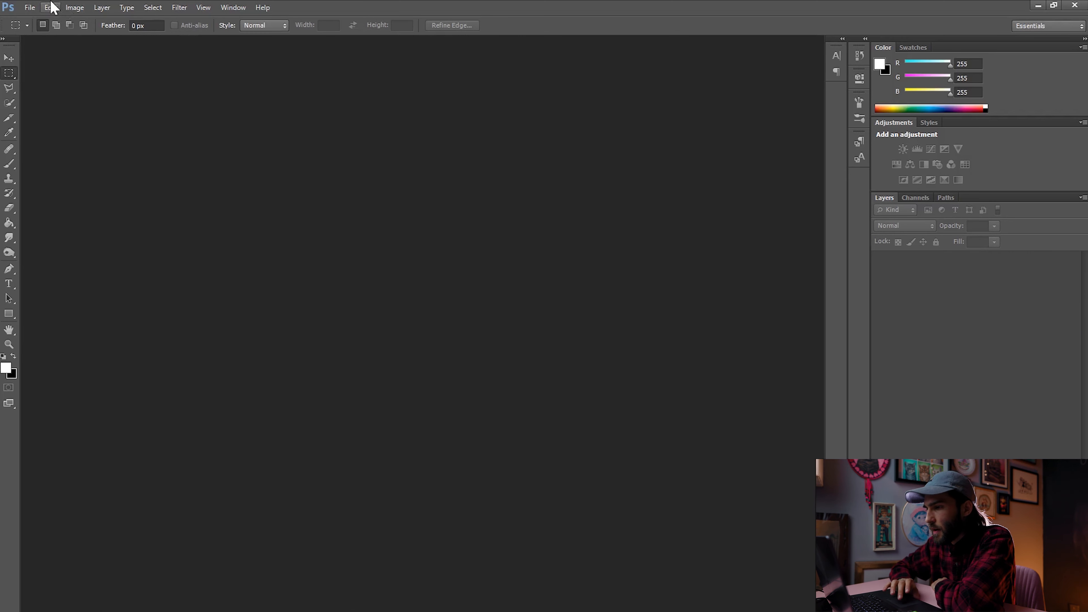
left_click(30, 8)
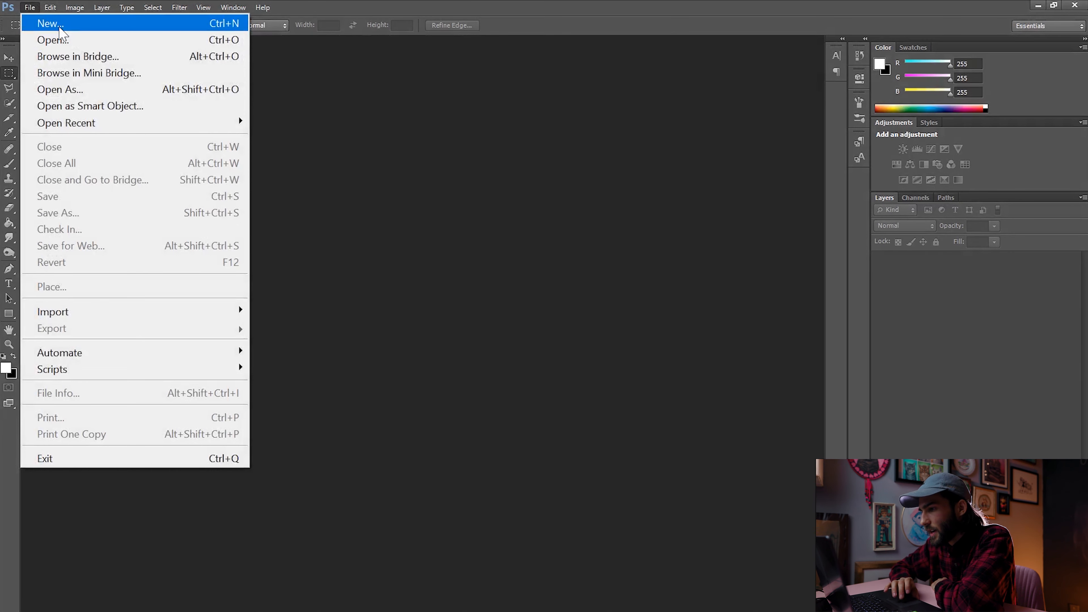
left_click(48, 22)
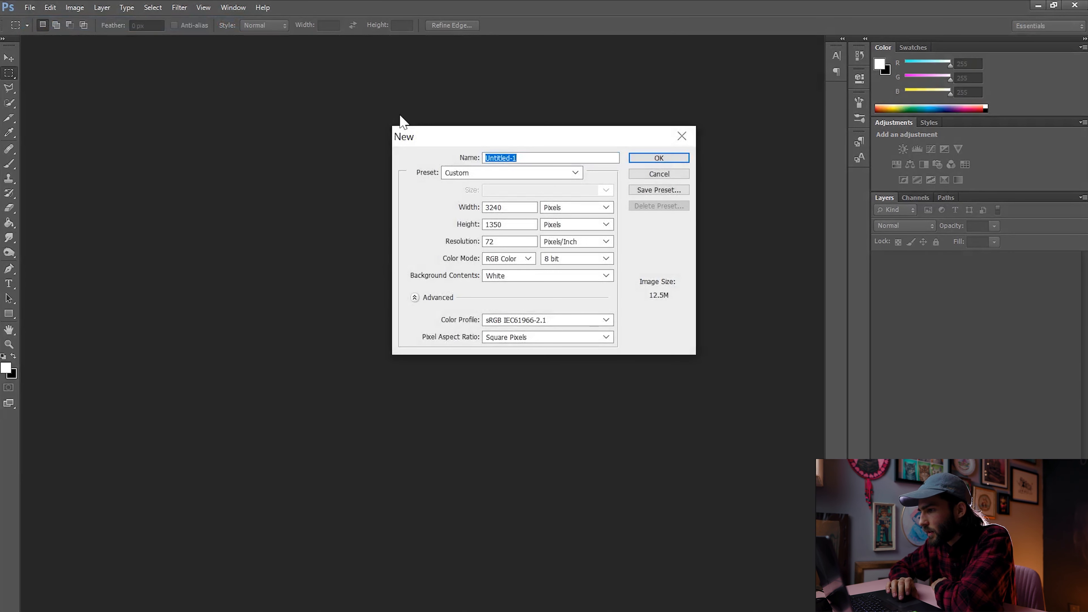
type("Example")
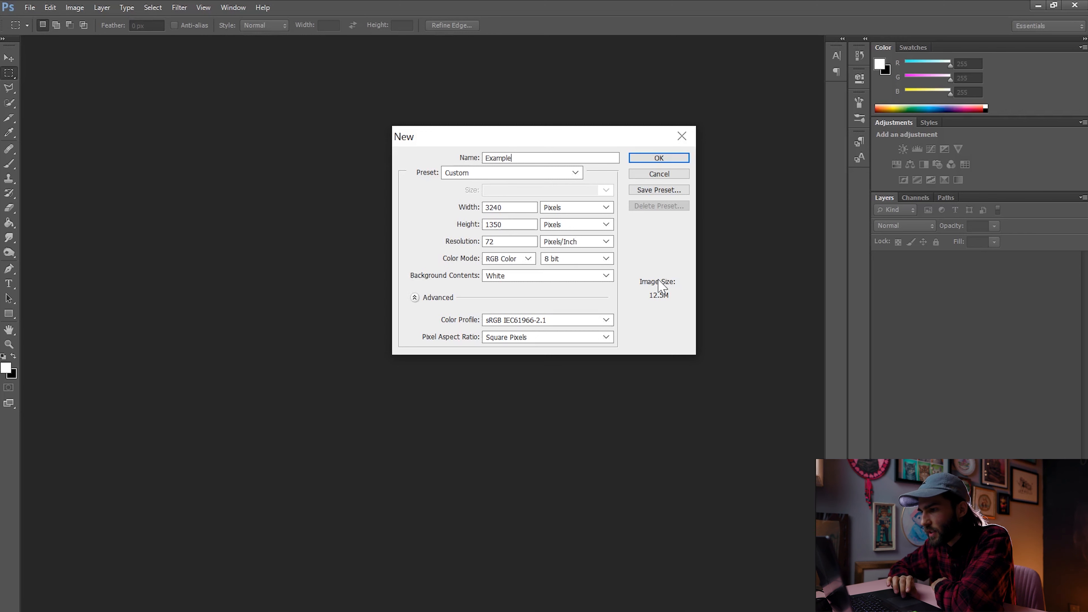
mouse_move(617, 234)
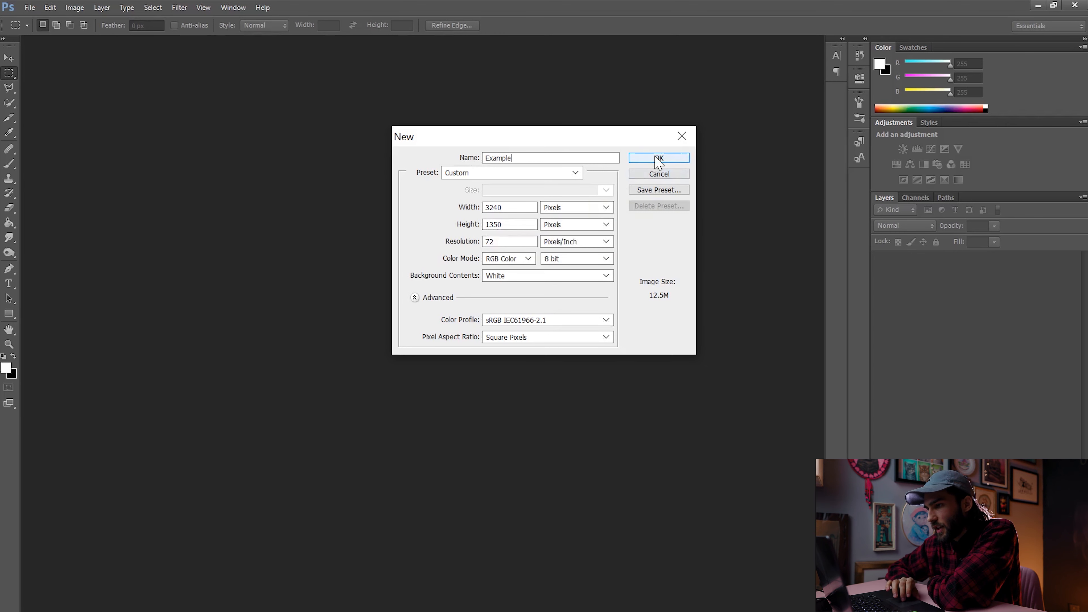
left_click(658, 158)
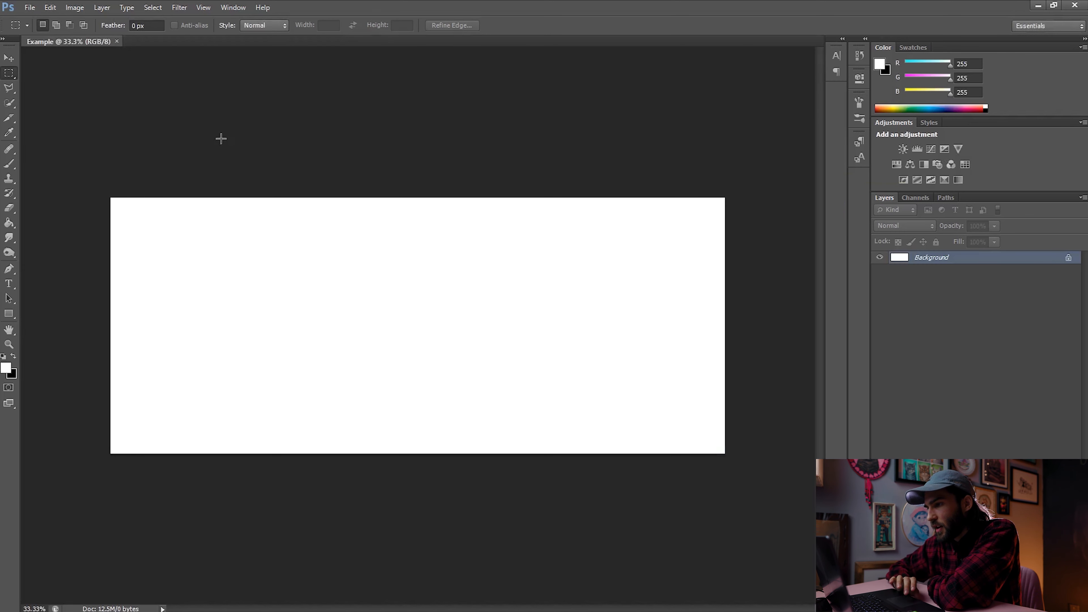
Turn off View > Snap and switch to the Slice tool
left_click(203, 7)
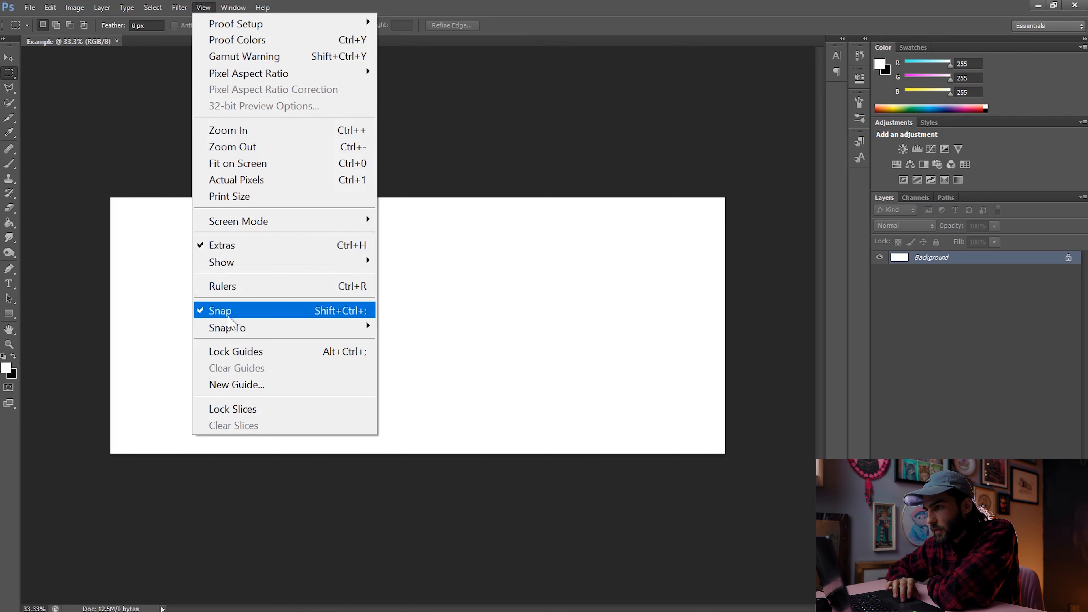
left_click(220, 310)
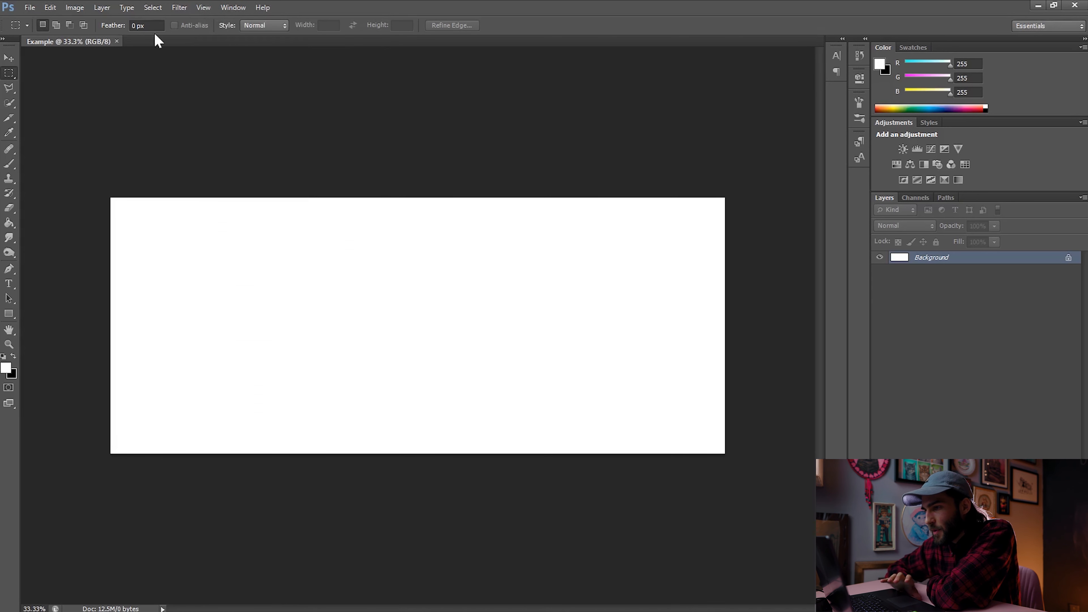
mouse_move(35, 71)
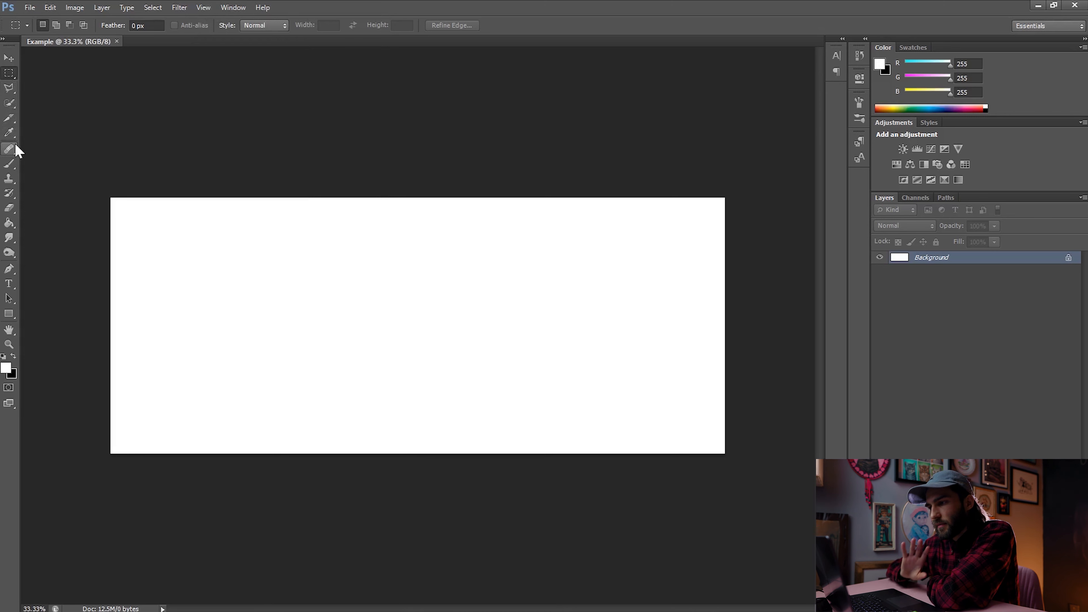
left_click(10, 118)
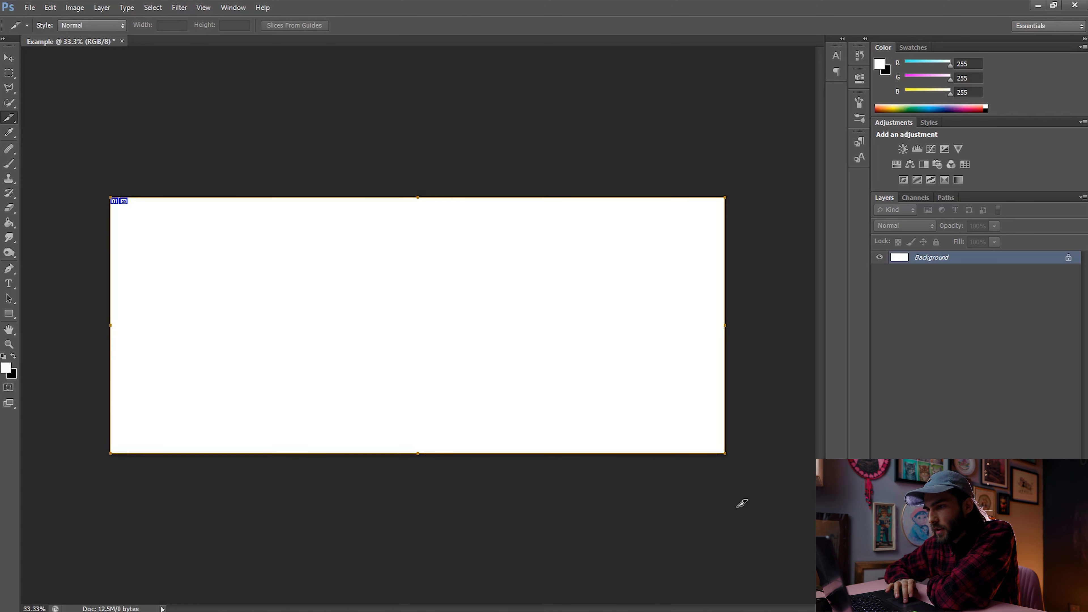
mouse_move(129, 204)
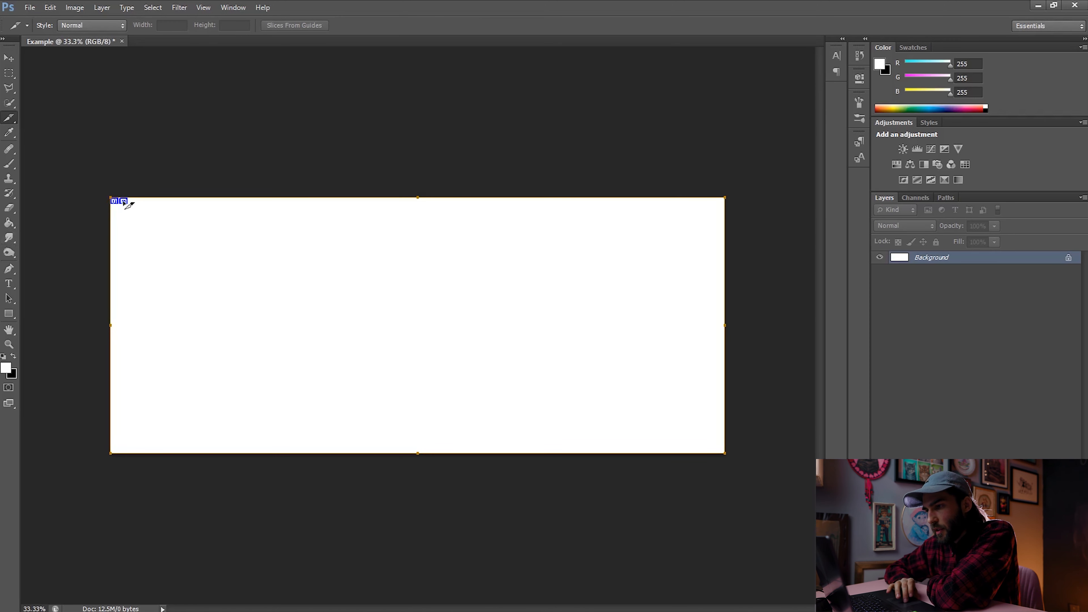
Divide the canvas slice vertically into 3 equal slices
left_click(460, 232)
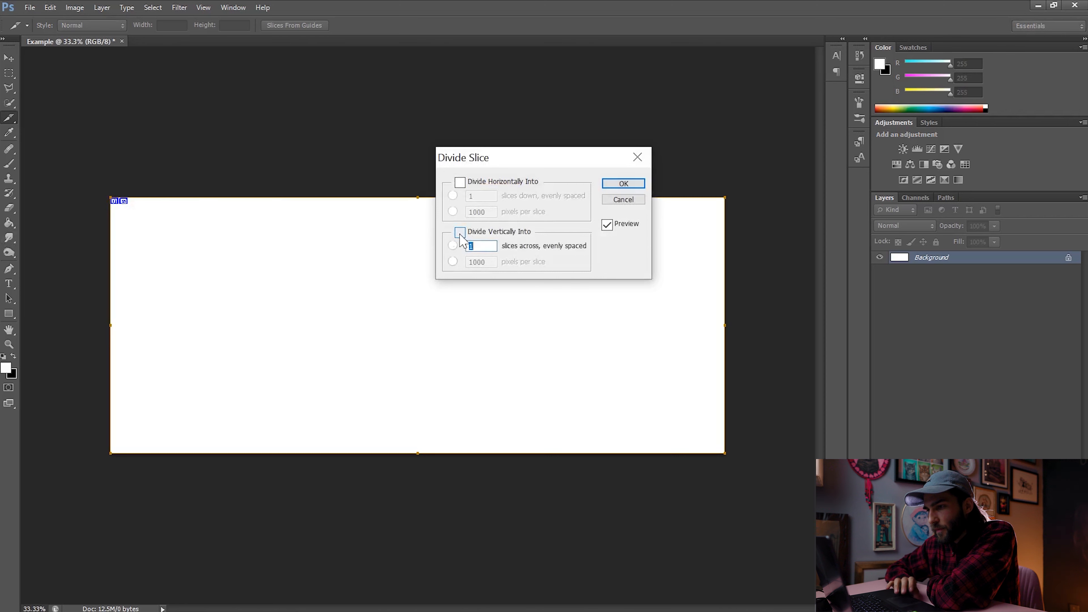
left_click(459, 231)
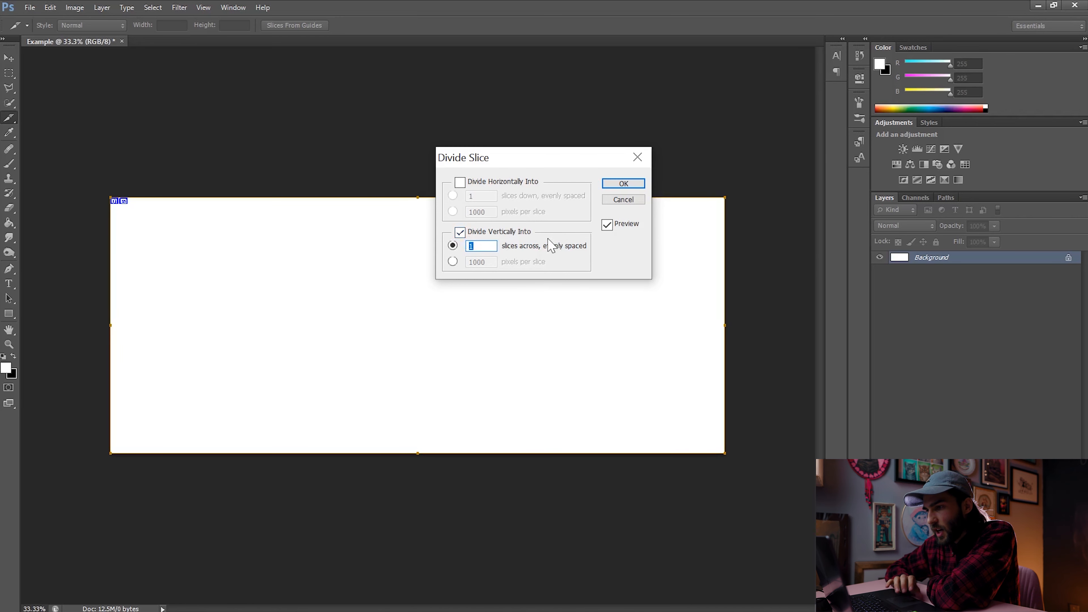
type("3")
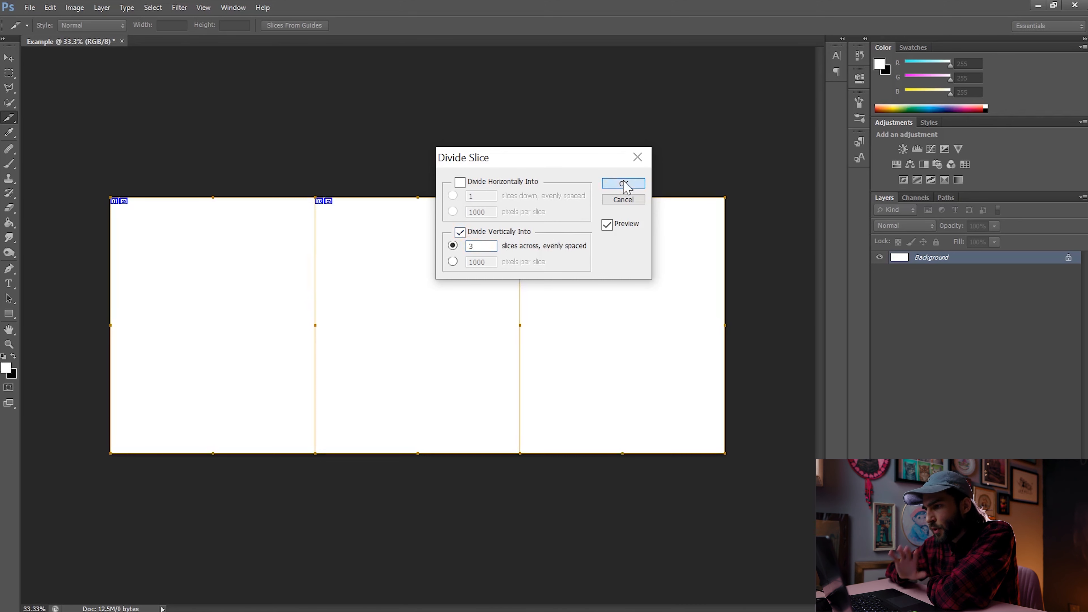
left_click(622, 184)
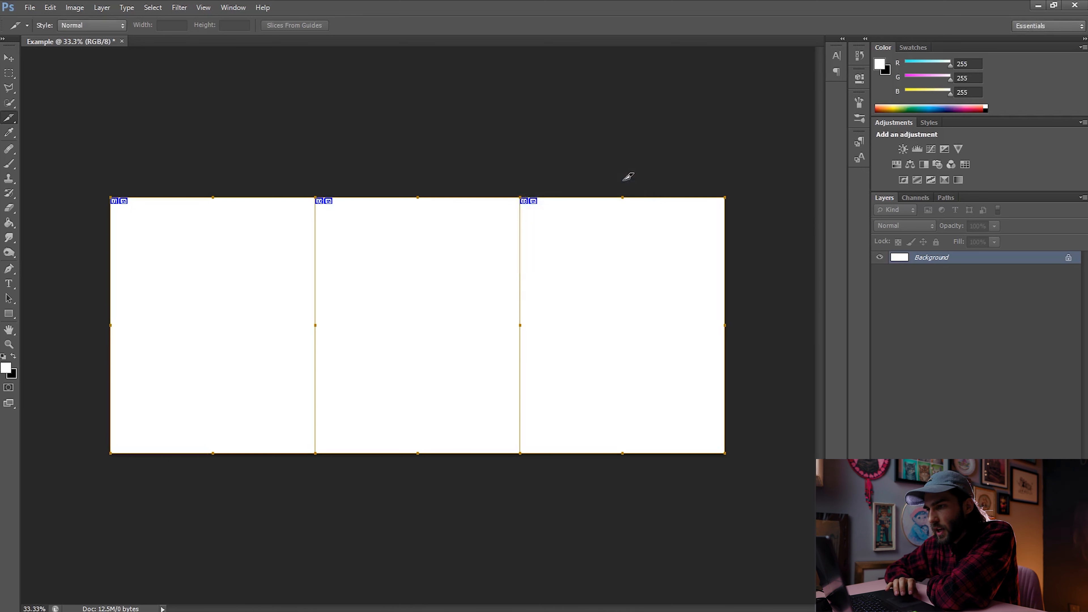
mouse_move(74, 455)
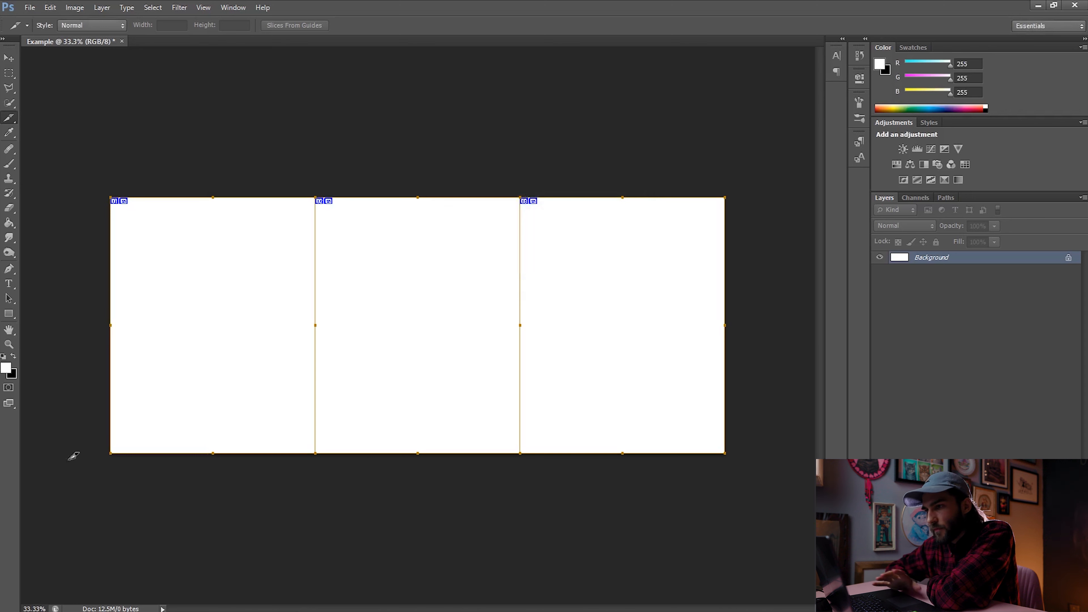
mouse_move(617, 522)
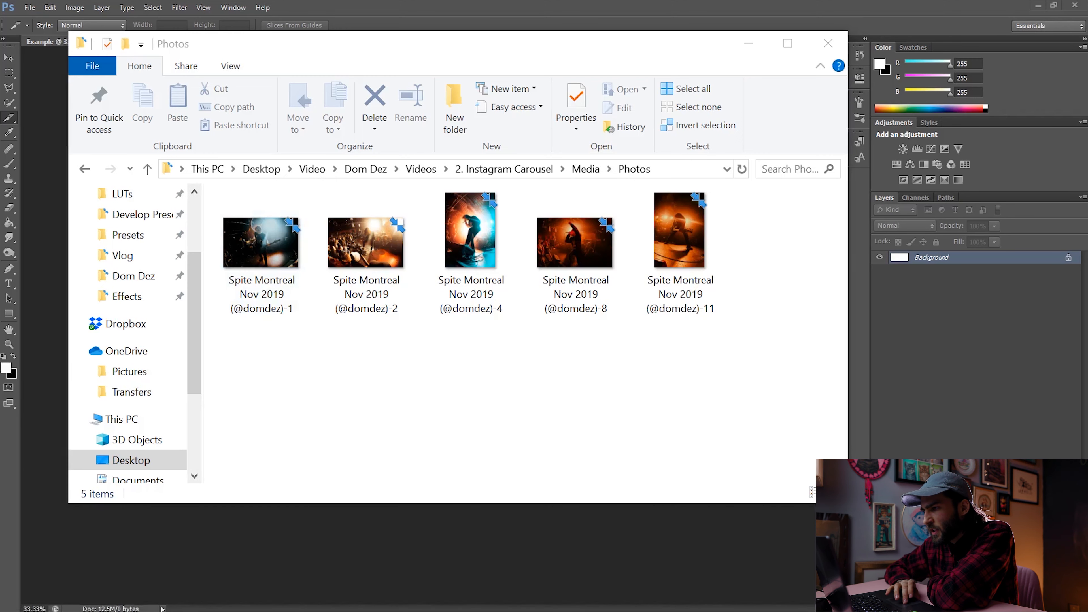
mouse_move(648, 398)
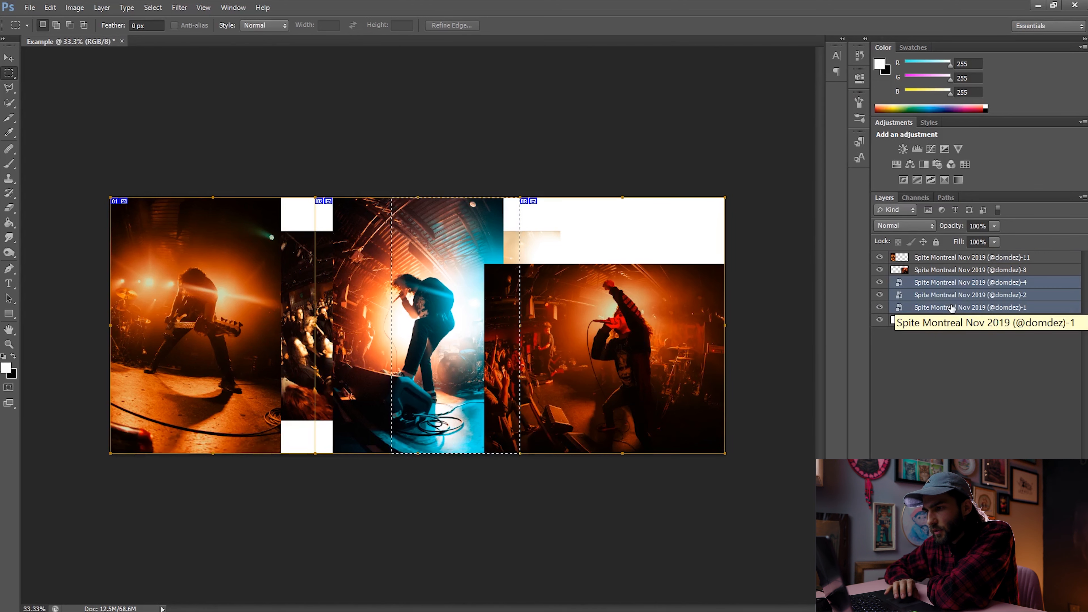
Select the five concert photo layers together in the Layers panel
left_click(970, 282)
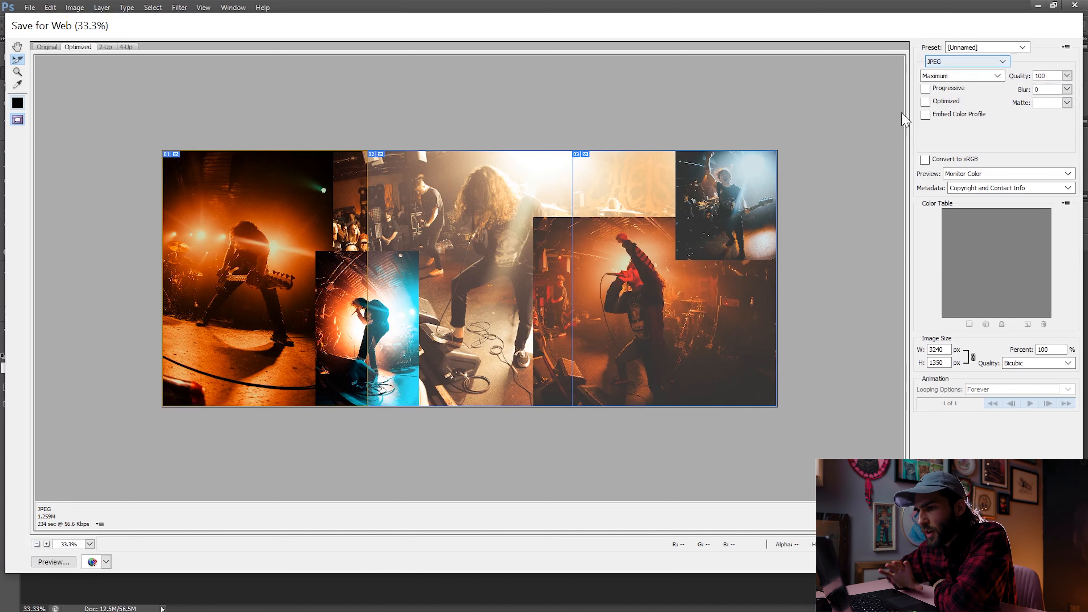
mouse_move(1002, 63)
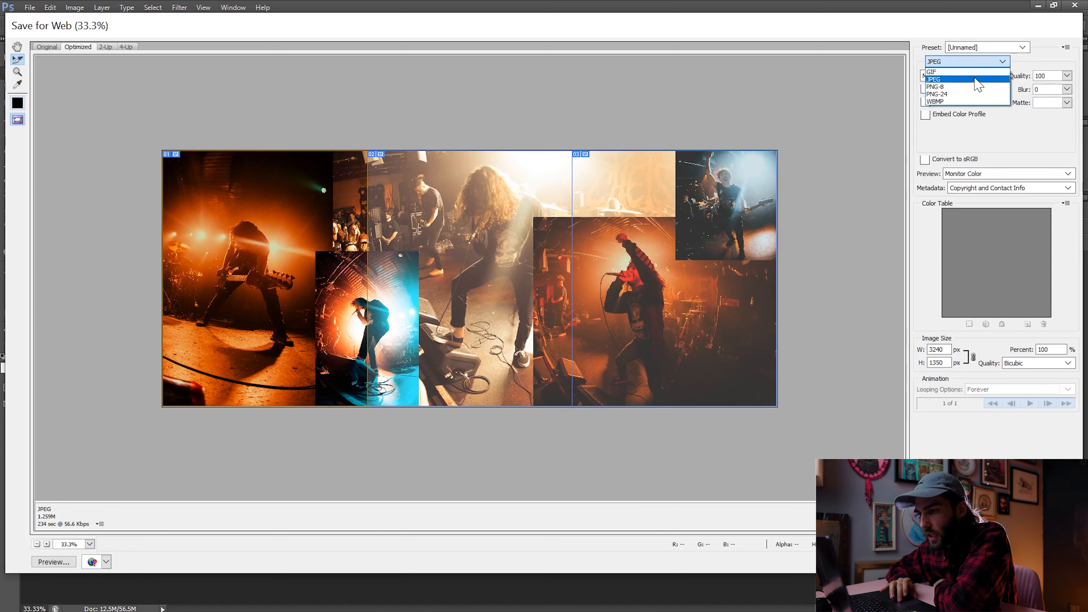
Export all slices as maximum-quality JPEGs named Spite Montage via Save for Web
left_click(961, 75)
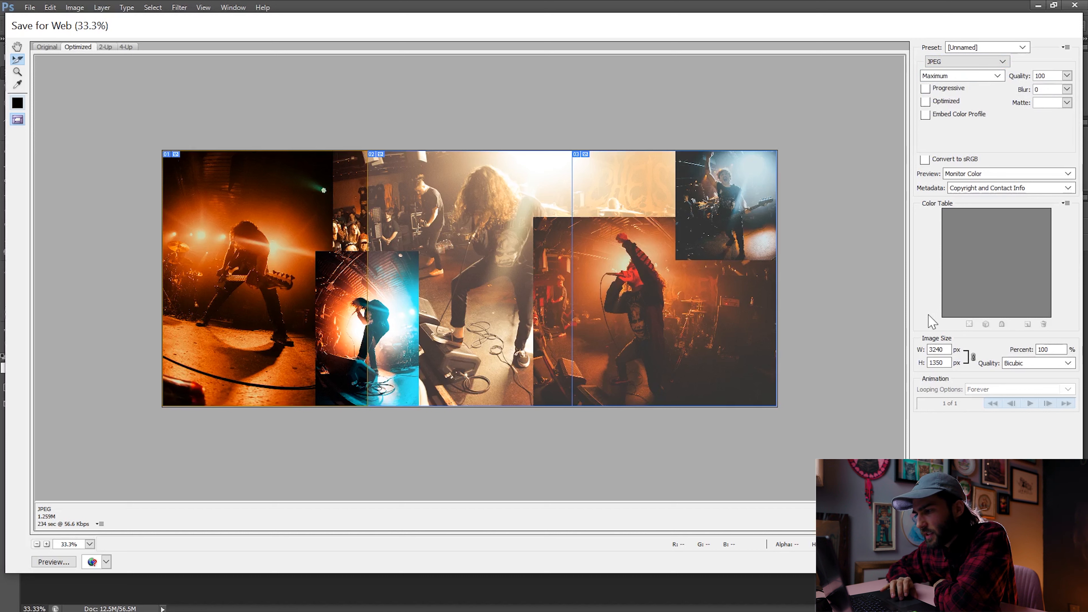
mouse_move(947, 438)
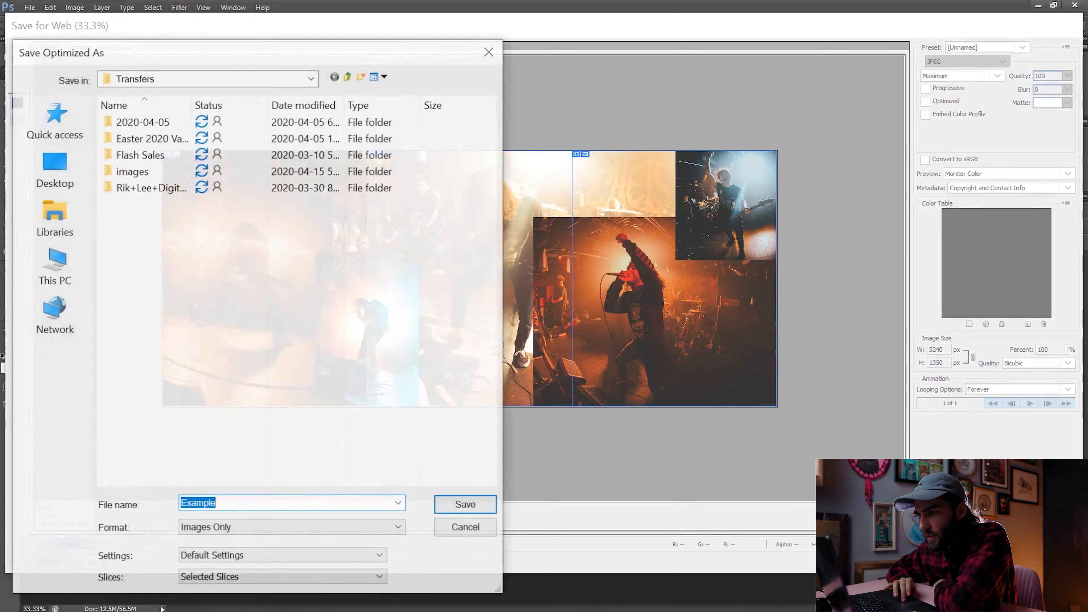
left_click(281, 578)
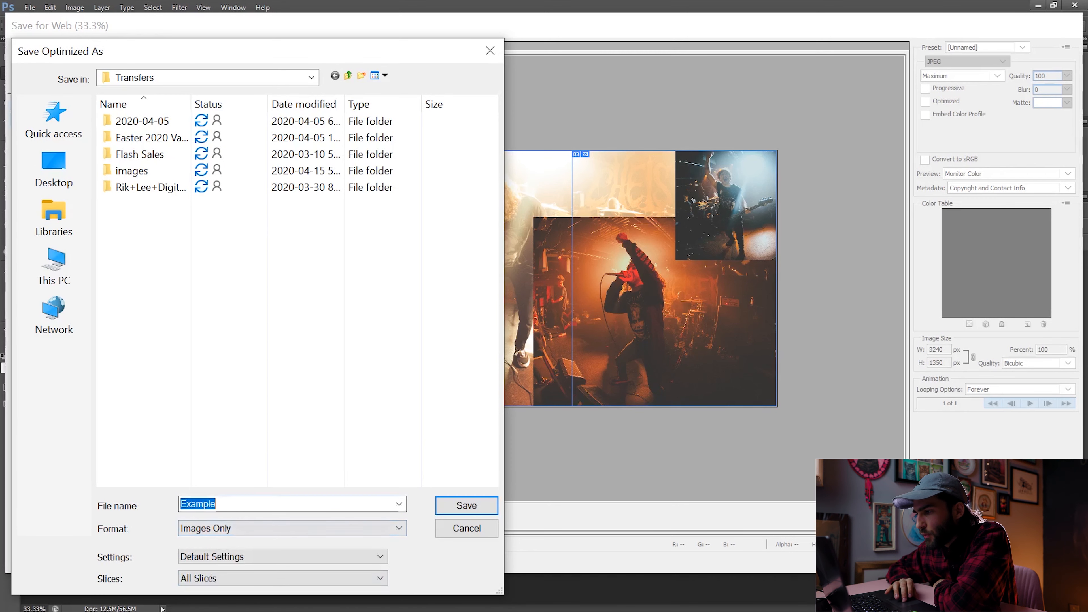
type("Spite")
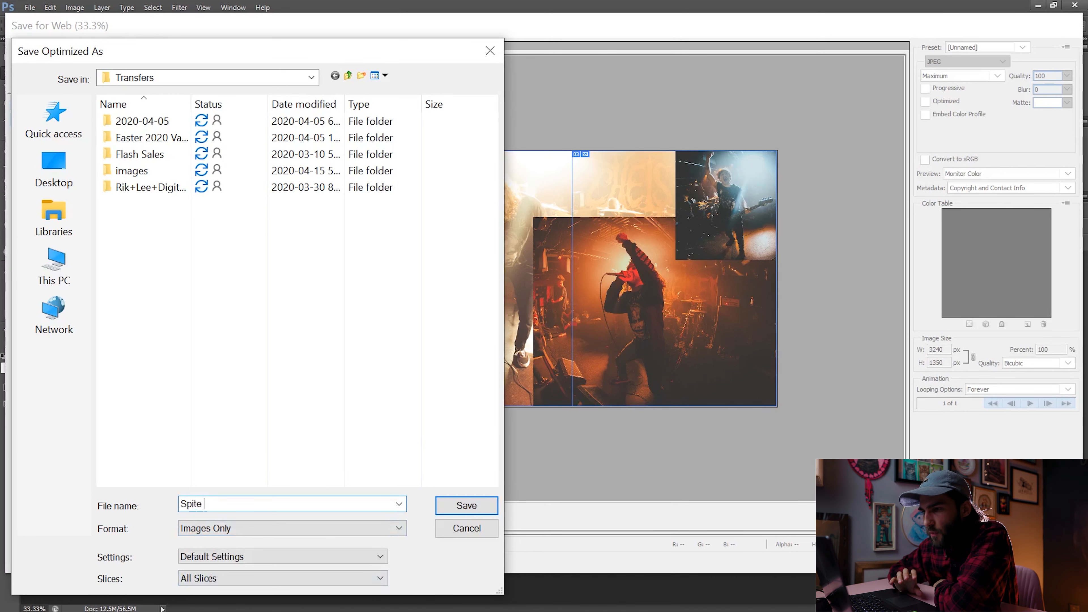
type("Montage")
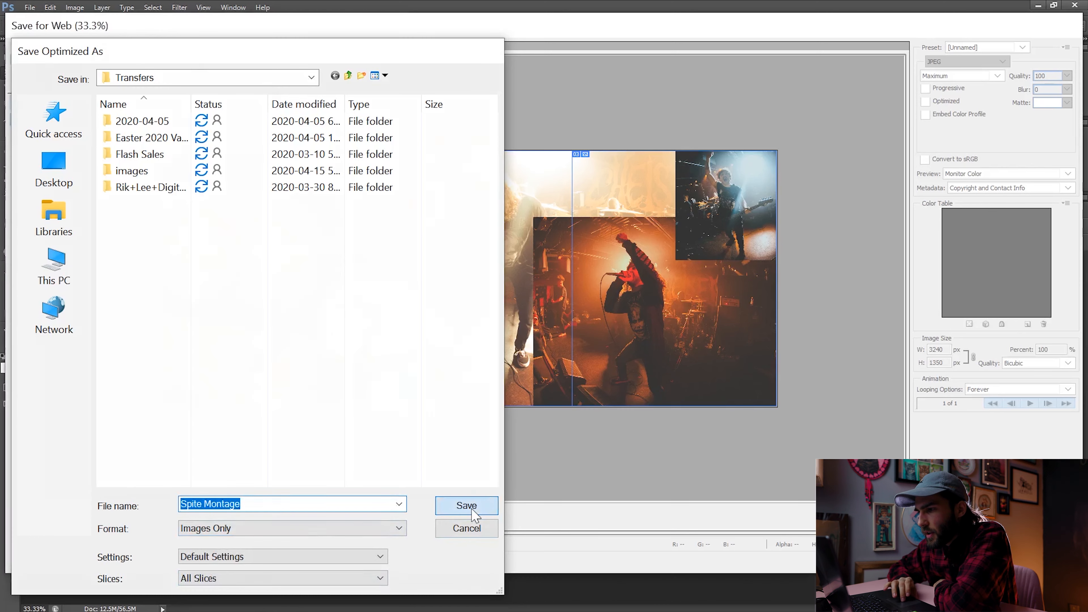
left_click(466, 505)
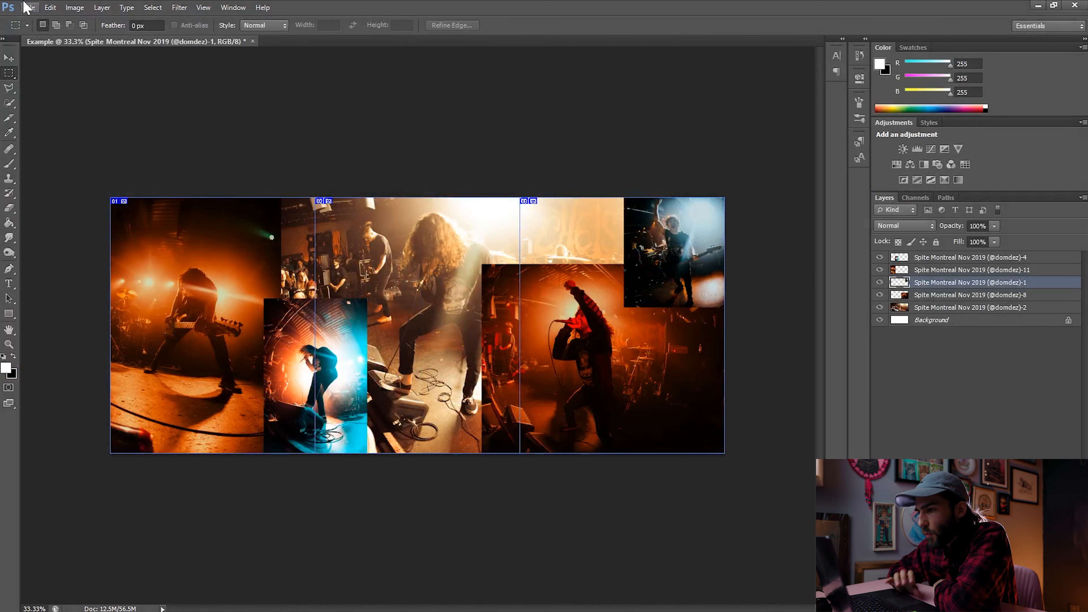
left_click(30, 7)
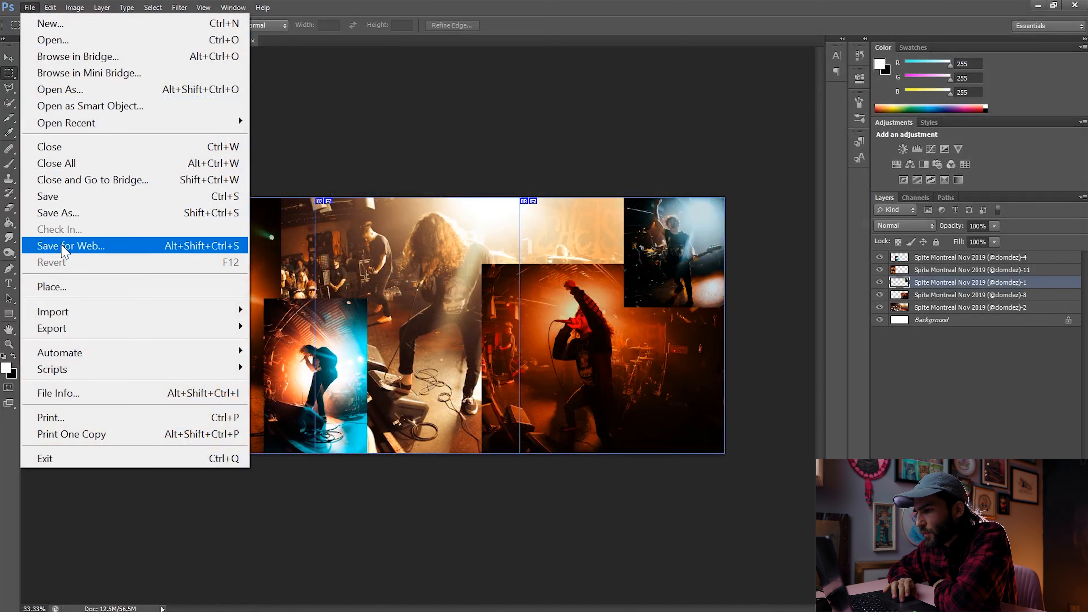
left_click(69, 245)
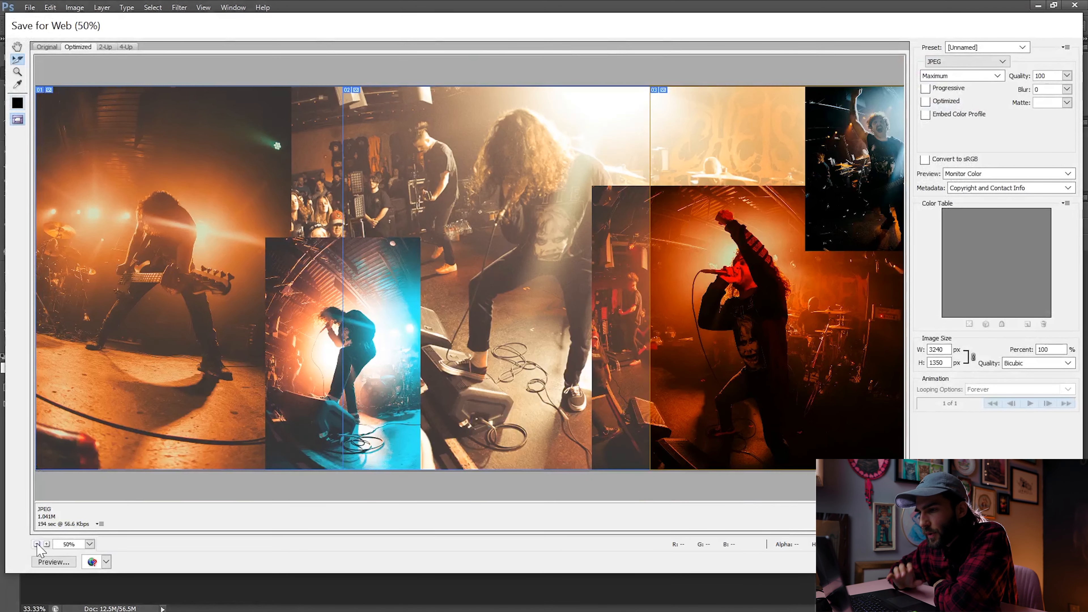
left_click(36, 543)
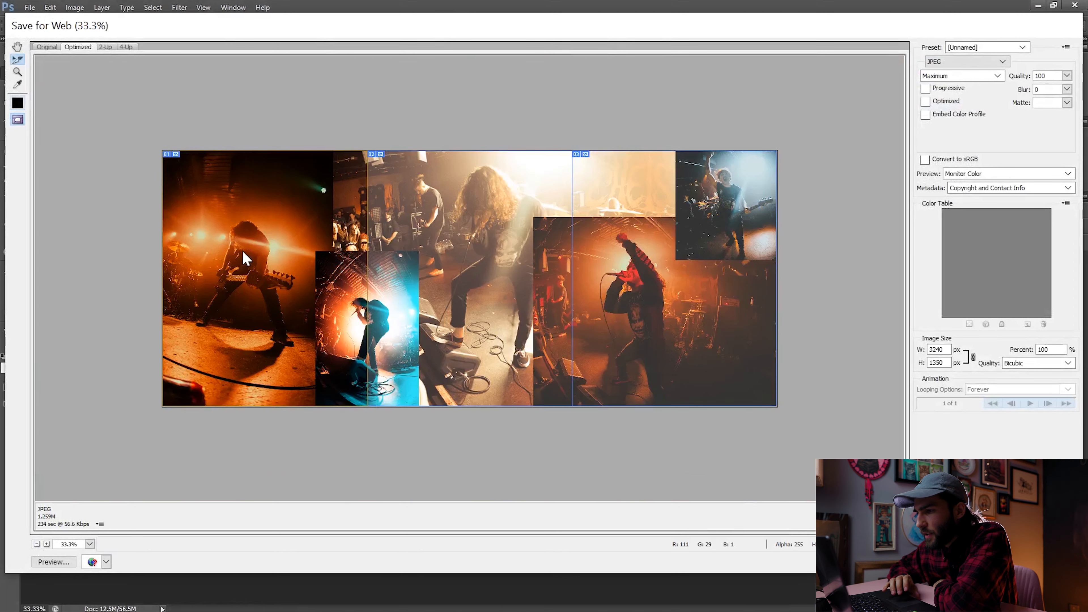
mouse_move(497, 266)
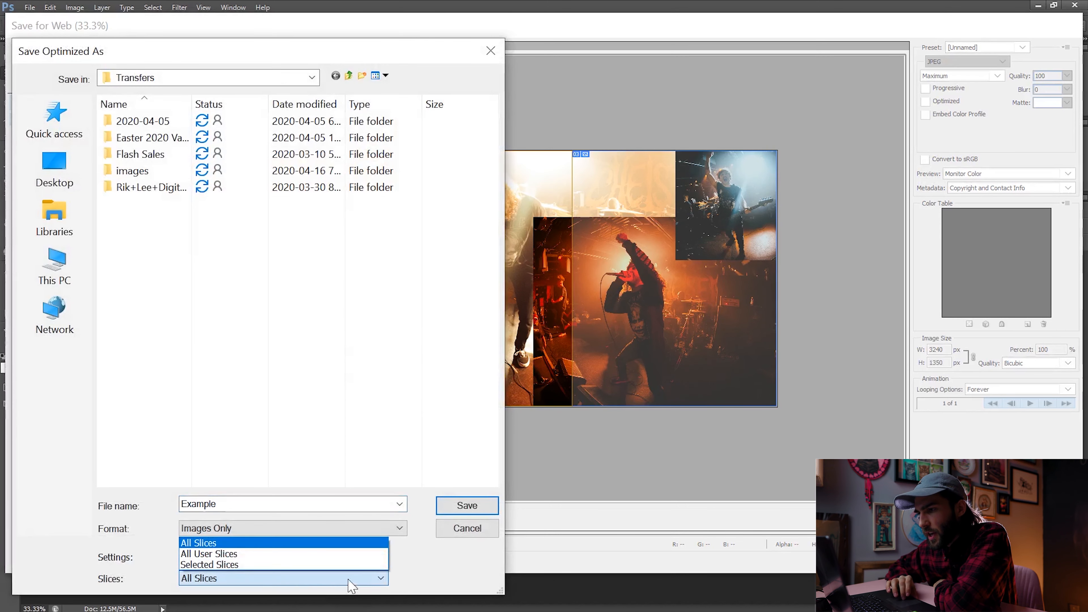
mouse_move(236, 567)
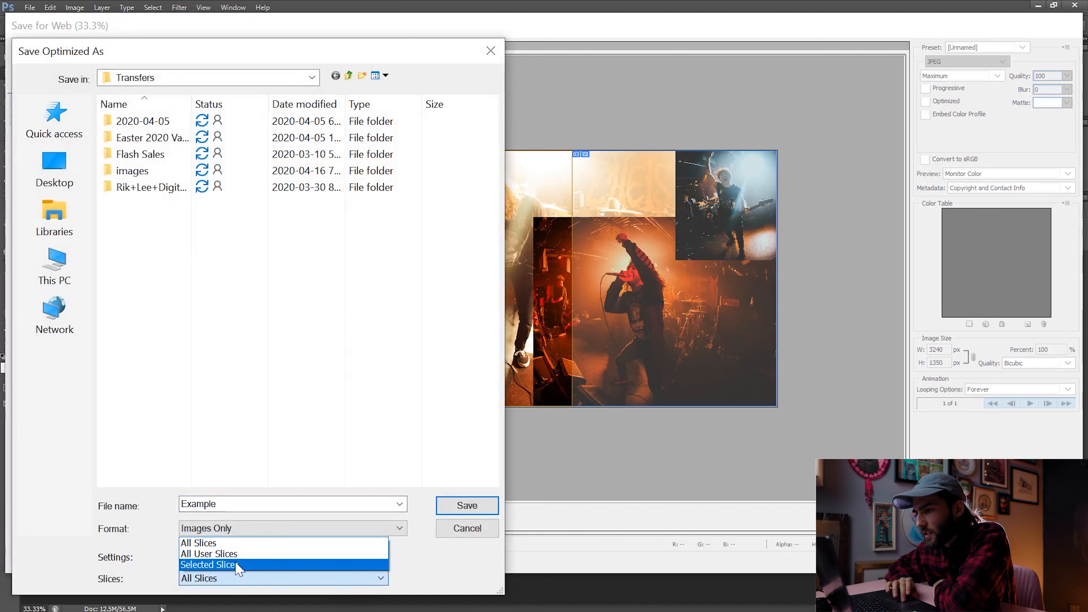
left_click(207, 565)
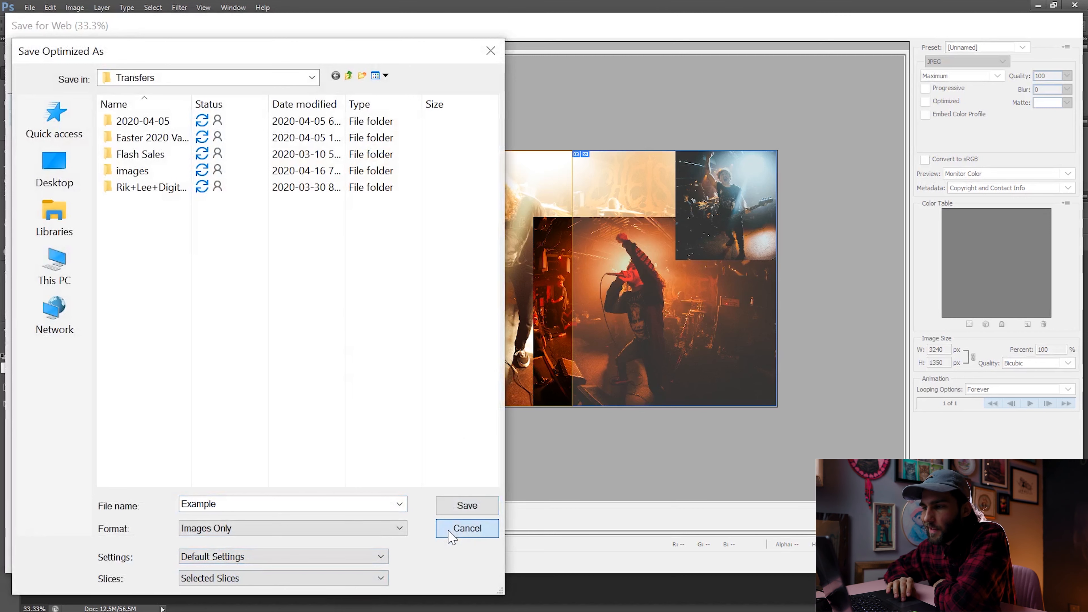
left_click(466, 528)
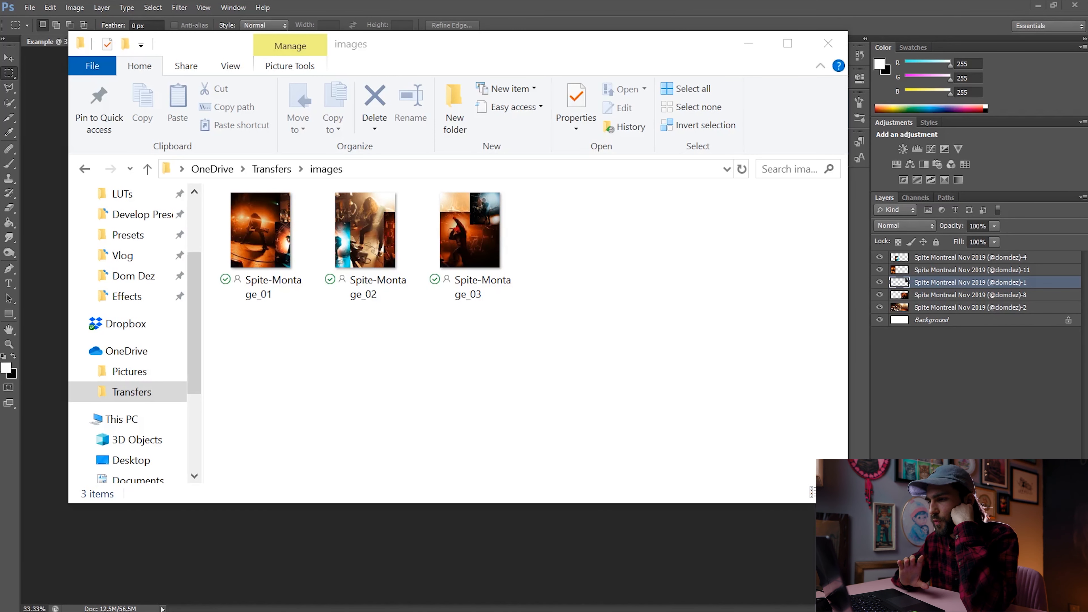
mouse_move(625, 425)
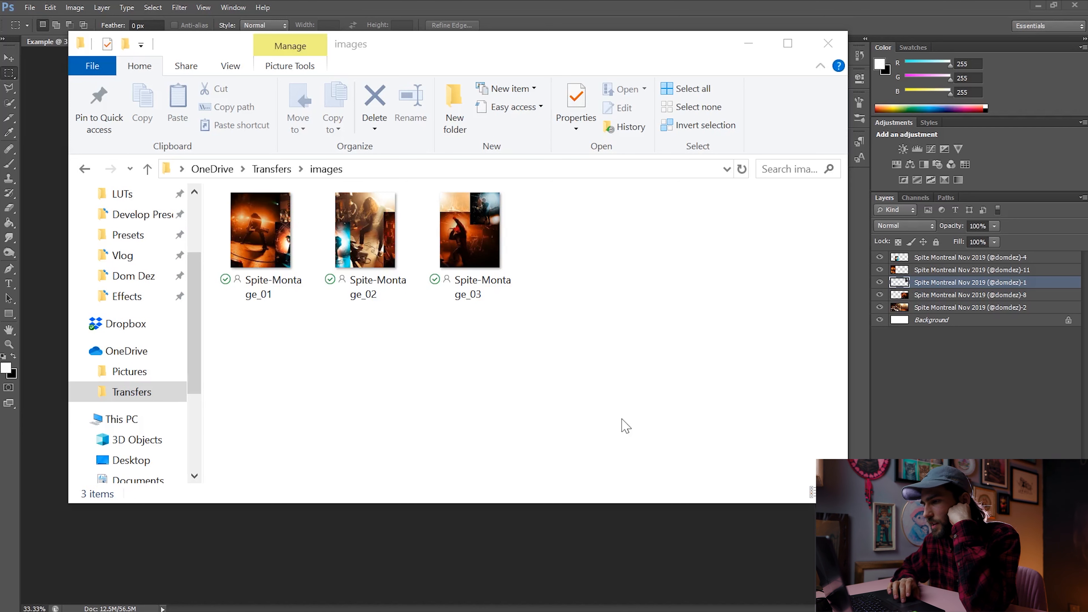
mouse_move(314, 311)
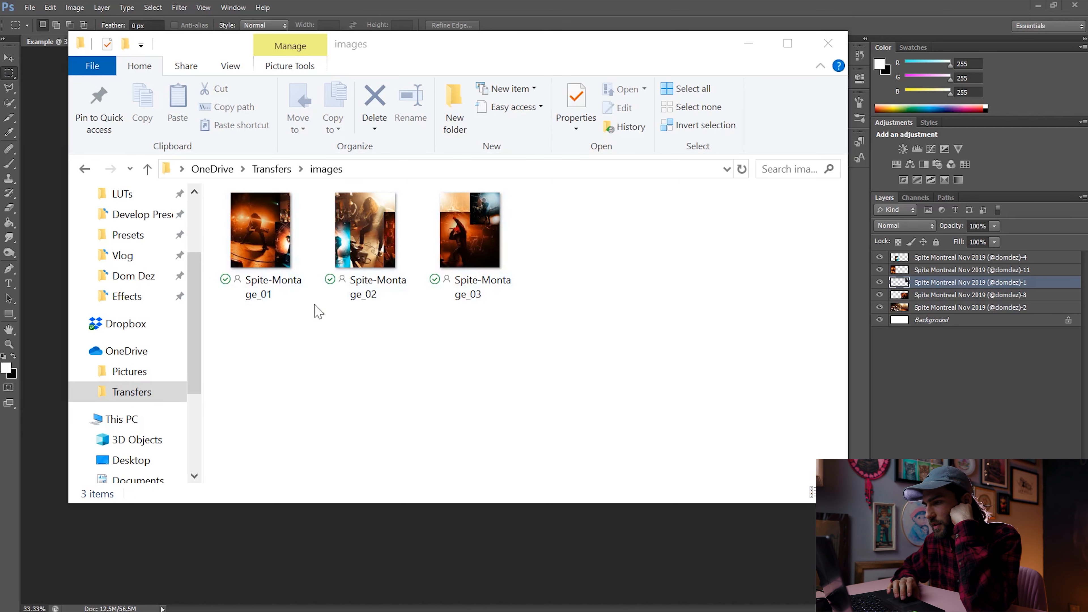
mouse_move(388, 315)
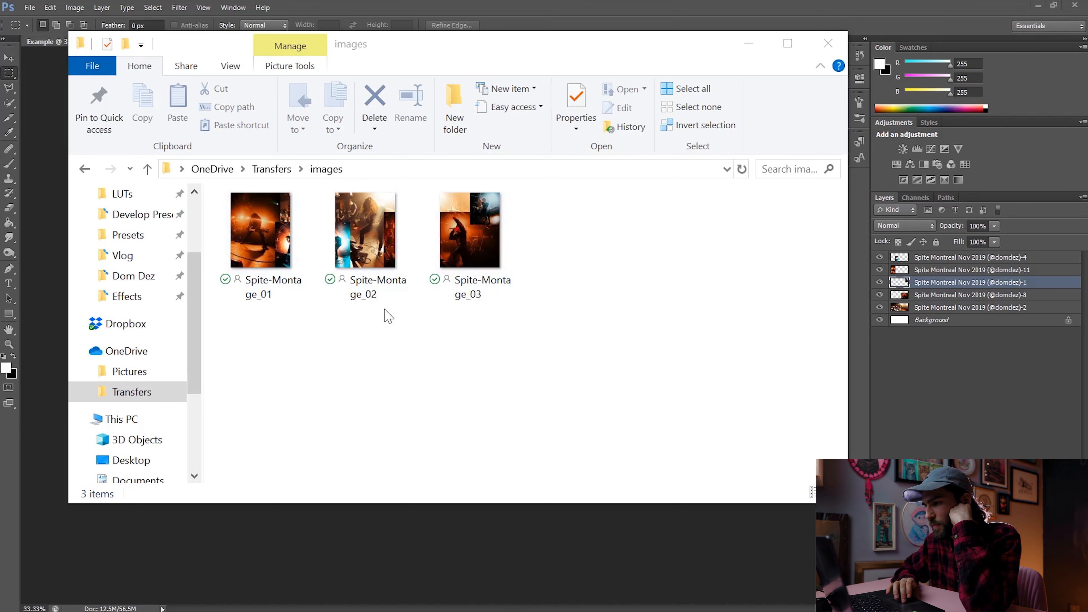